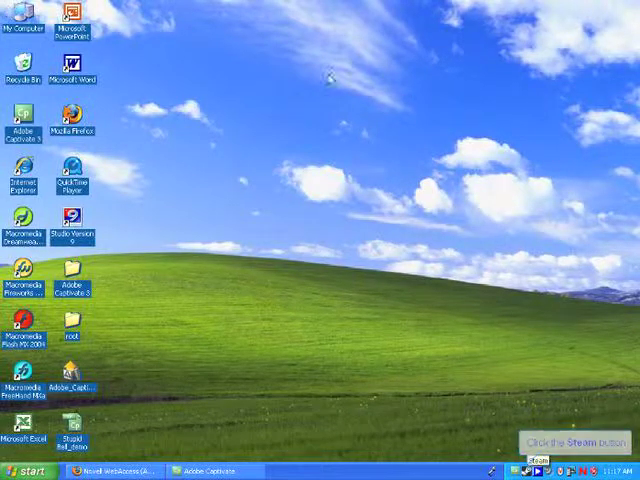
Launch Steam from the Windows XP desktop to reach its Tools list.
left_click(556, 470)
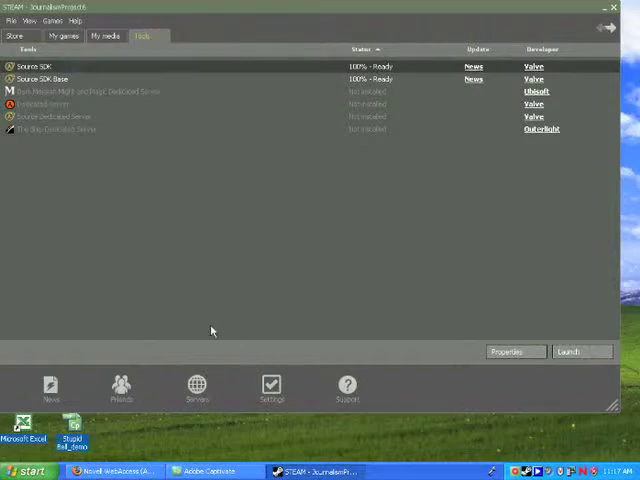
mouse_move(88, 168)
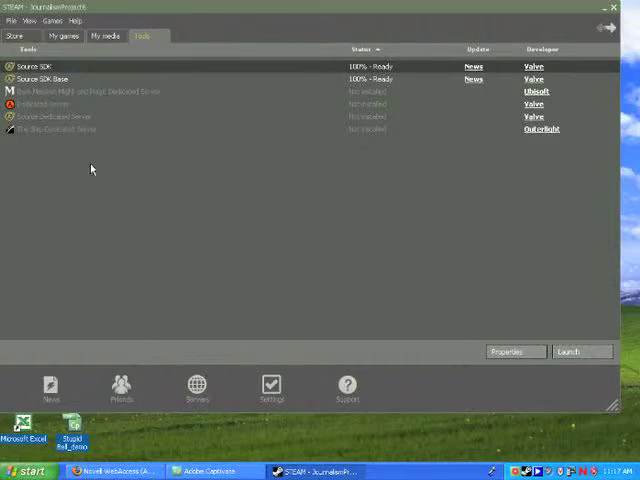
Launch Source SDK from Steam's Tools tab to show its applications list.
left_click(582, 352)
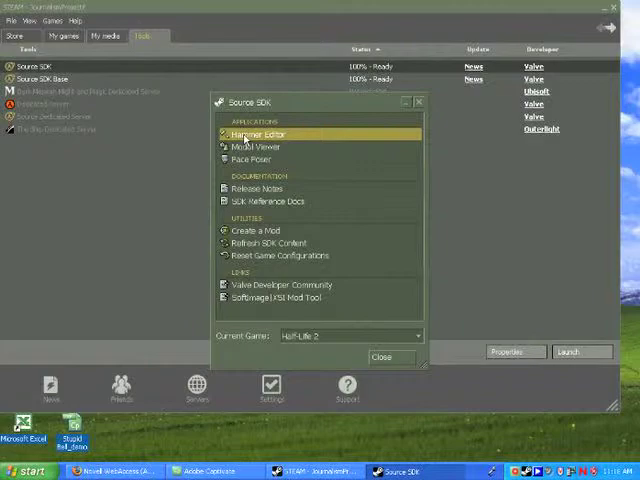
Launch Hammer Editor from the Source SDK Applications list, opening a new untitled map.
double_click(258, 134)
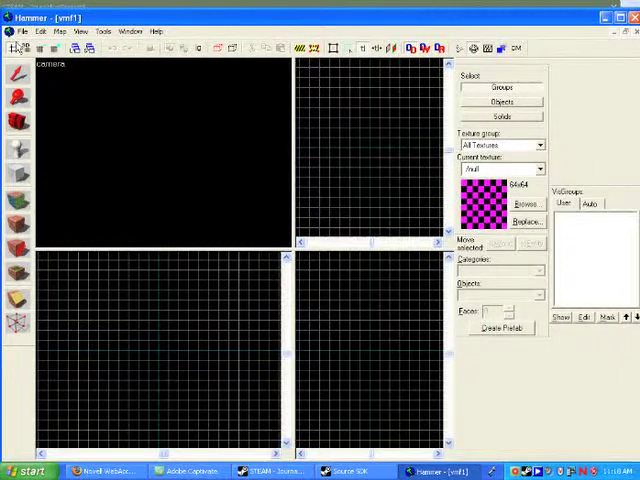
mouse_move(14, 120)
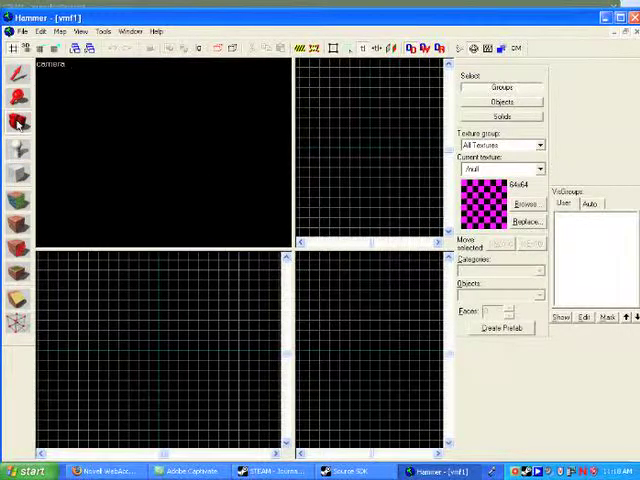
mouse_move(296, 152)
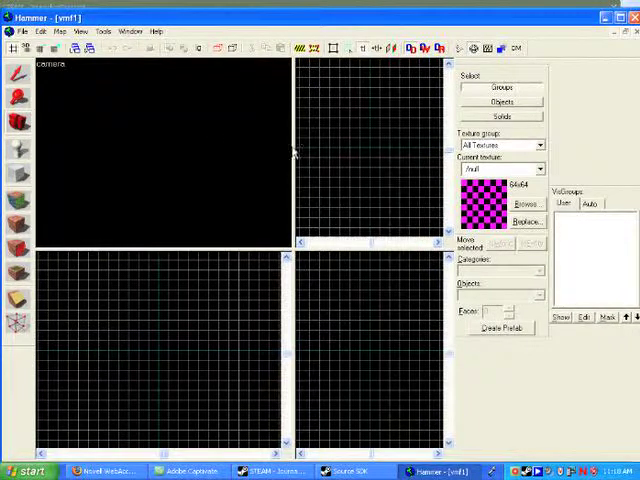
mouse_move(336, 192)
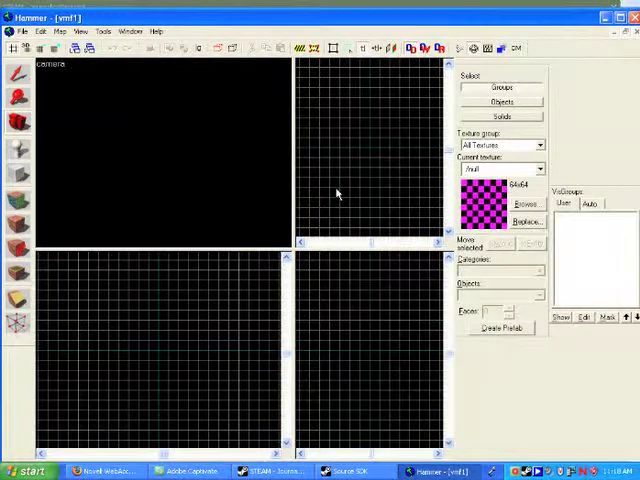